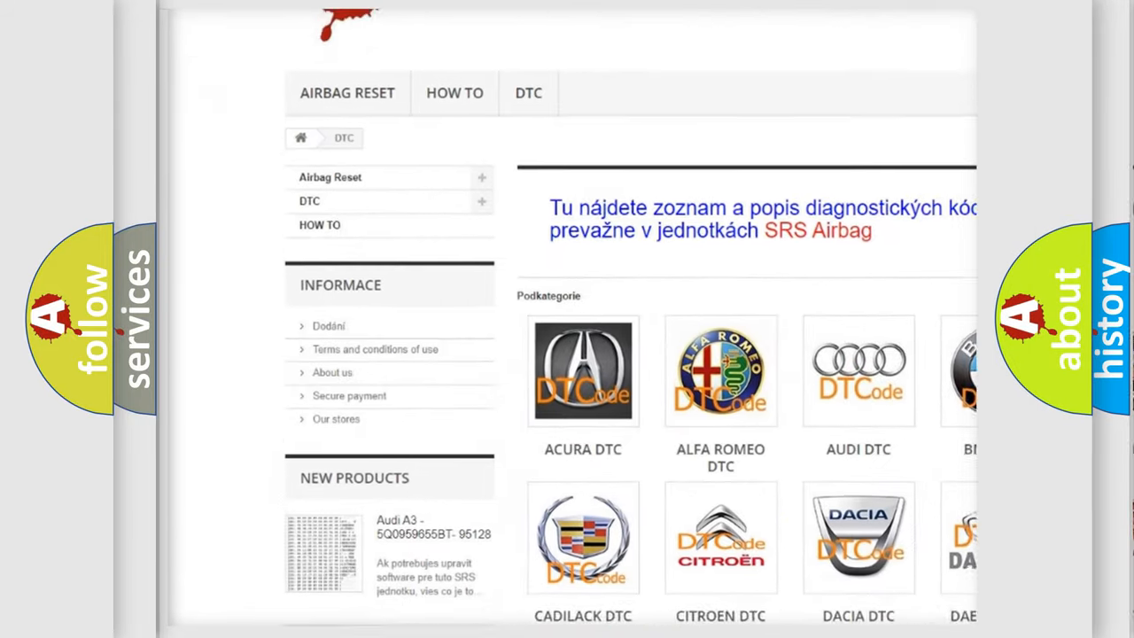
{"action": "scroll", "scroll_direction": "down", "scroll_amount": 3}
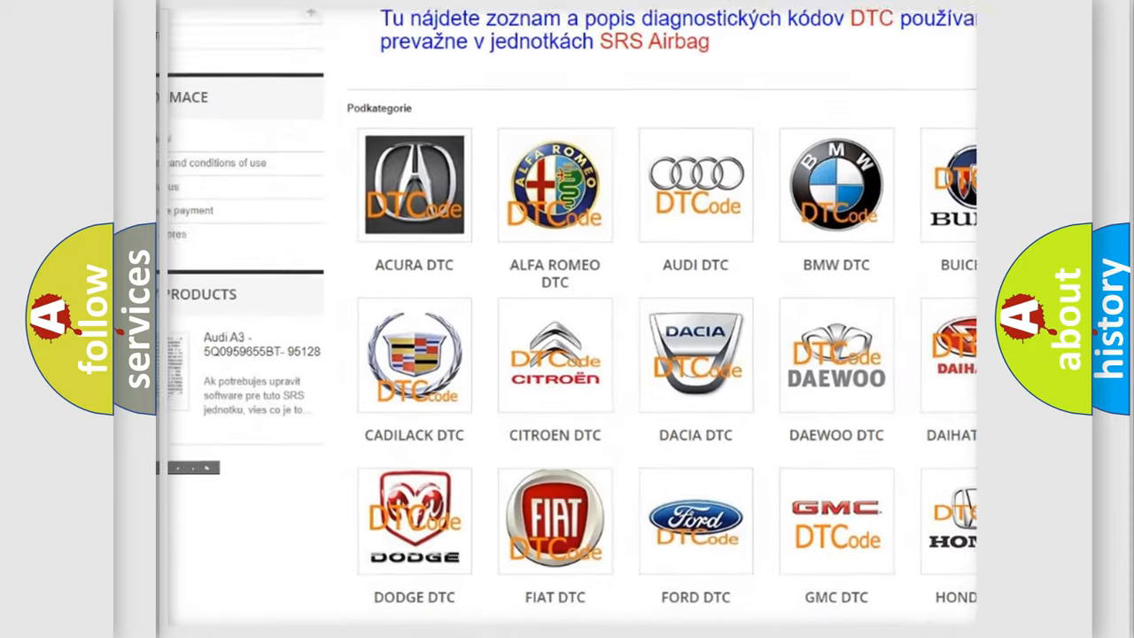
{"action": "scroll", "scroll_direction": "down", "scroll_amount": 3}
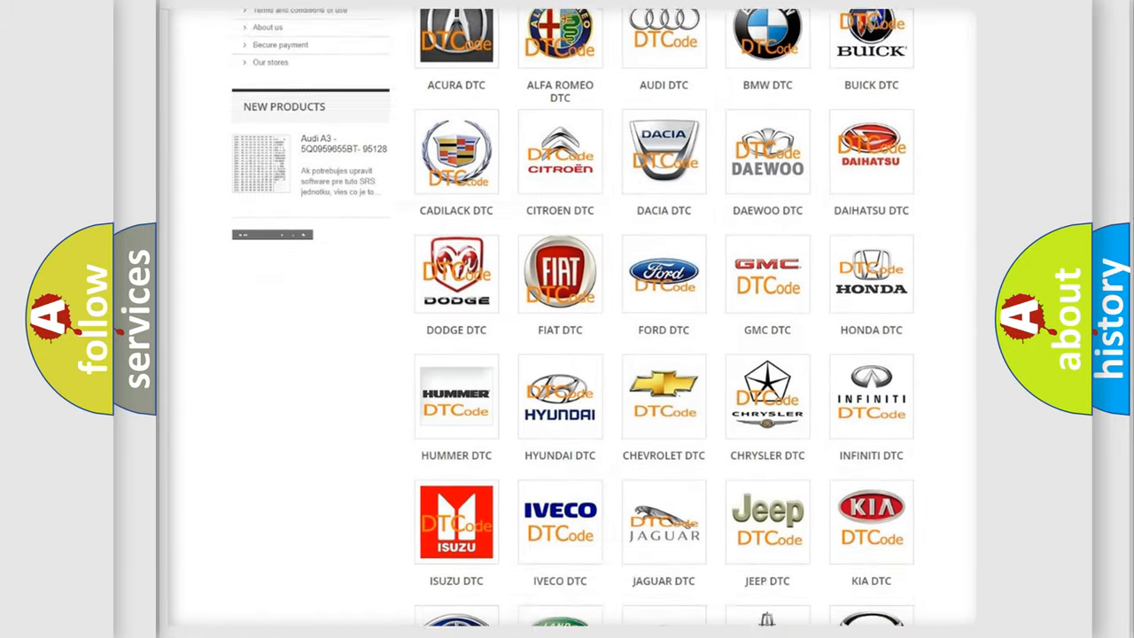
{"action": "scroll", "scroll_direction": "down", "scroll_amount": 3}
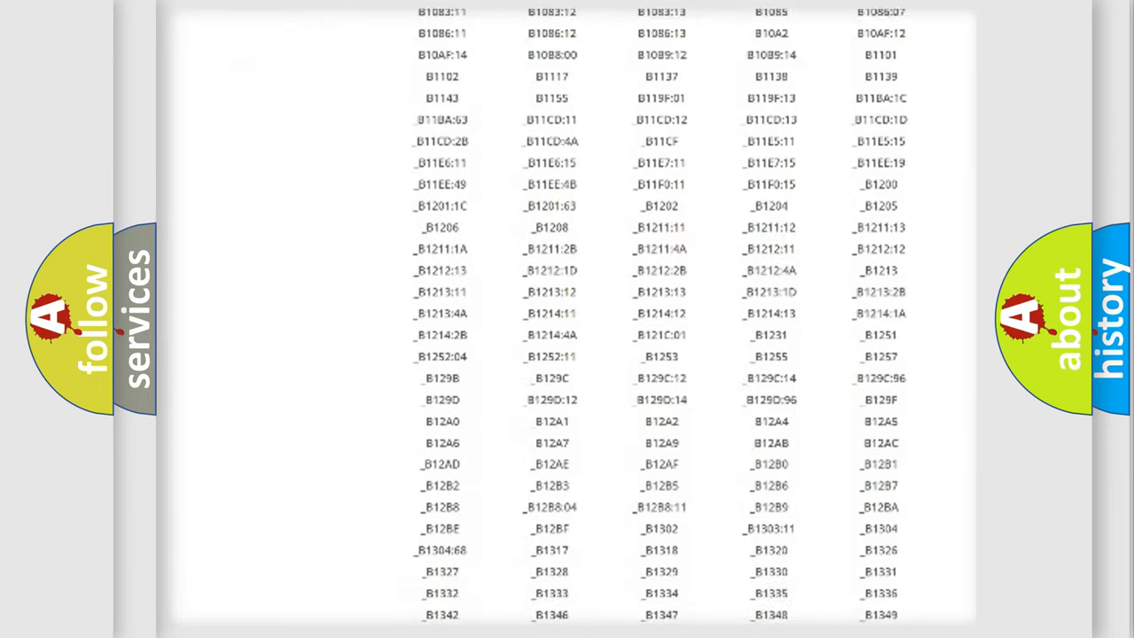
{"action": "scroll", "scroll_direction": "down", "scroll_amount": 3}
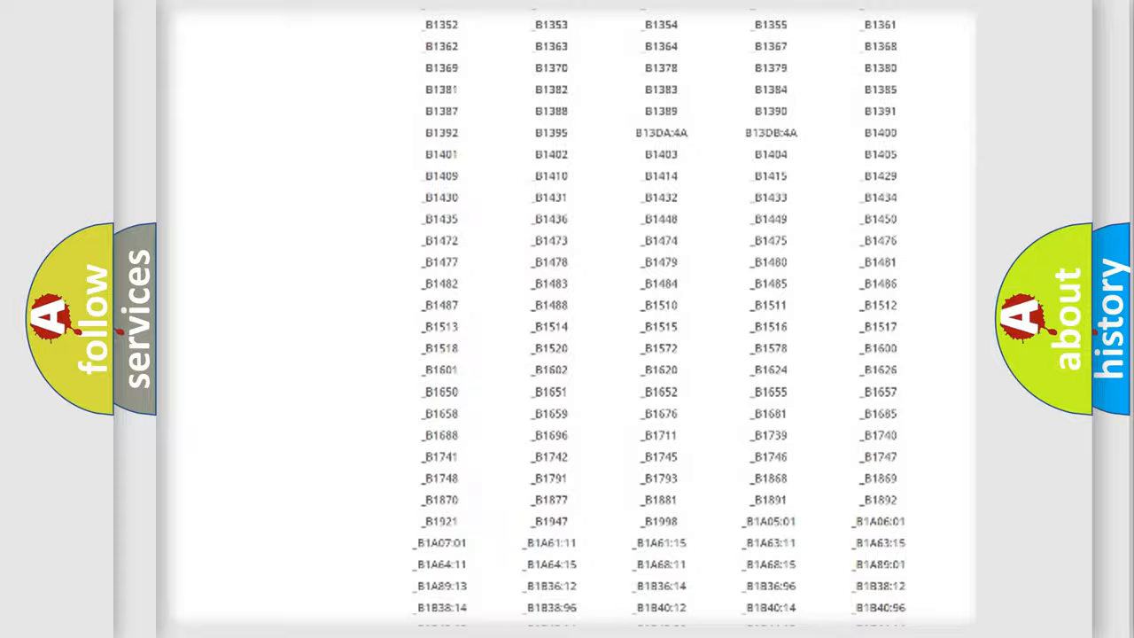